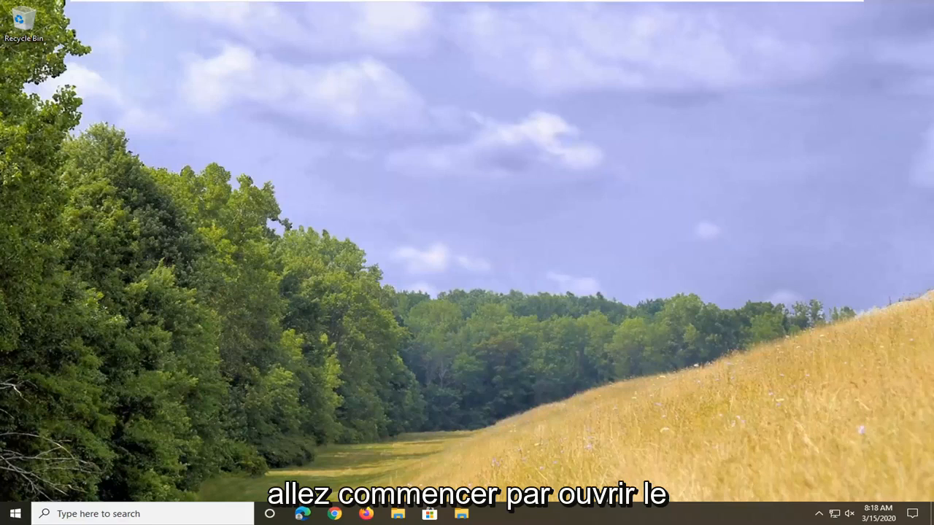
# Search the Start menu for 'device manager' and launch Device Manager
pyautogui.click(13, 514)
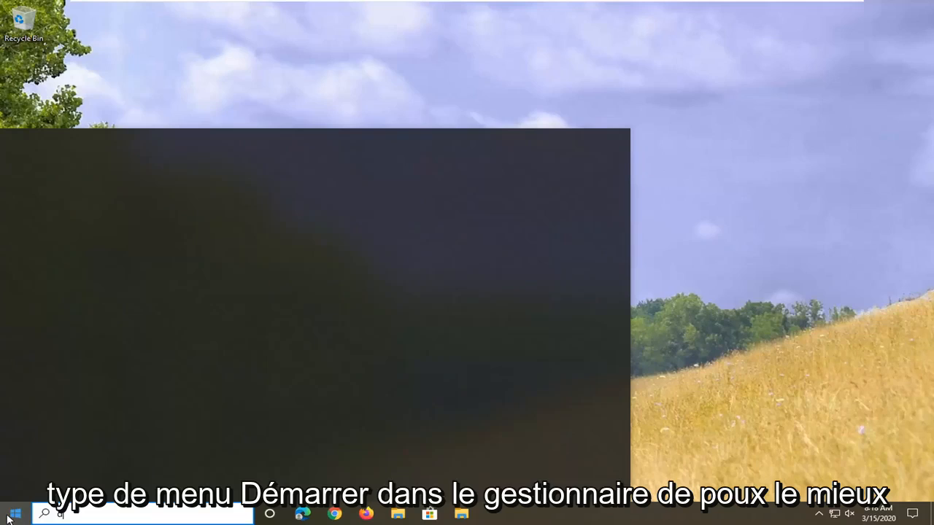
pyautogui.write('device manager')
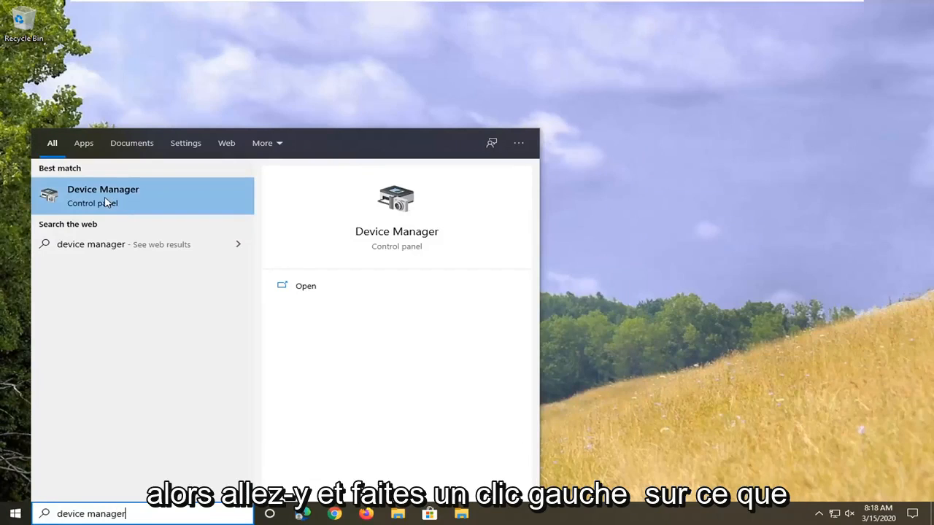
pyautogui.click(103, 195)
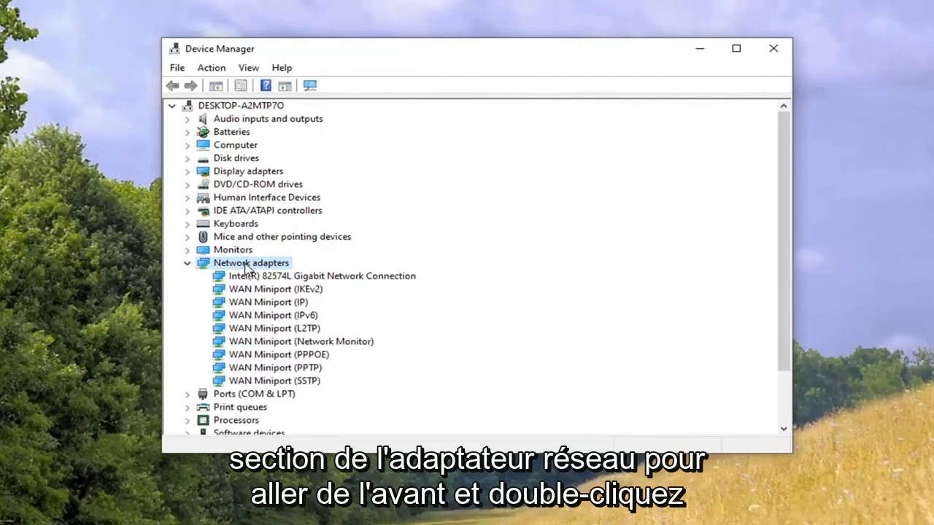
pyautogui.moveTo(590, 414)
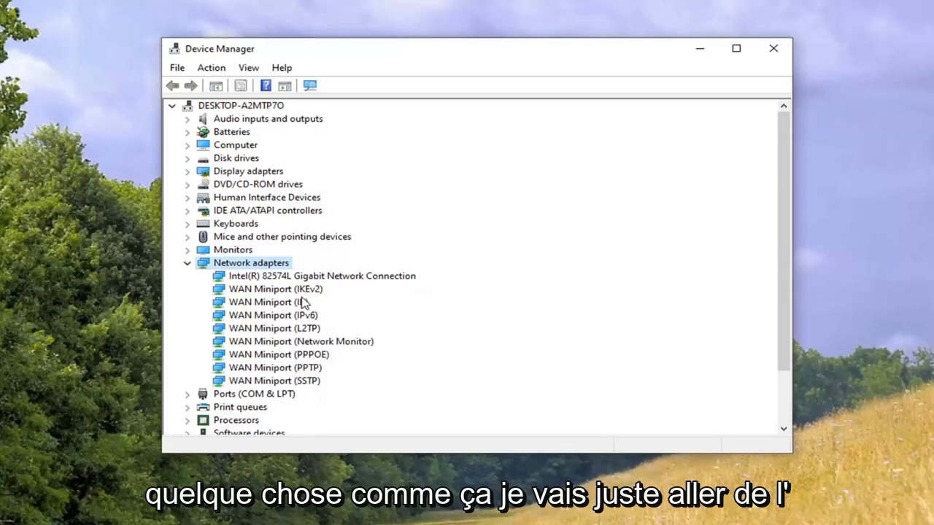
# Bring up the context menu for the Intel(R) 82574L Gigabit Network Connection
pyautogui.rightClick(321, 275)
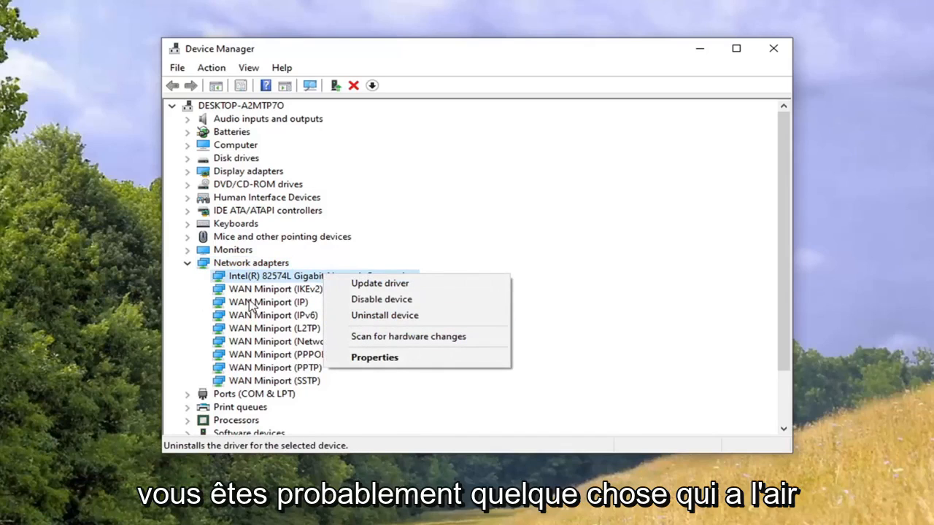
pyautogui.moveTo(374, 357)
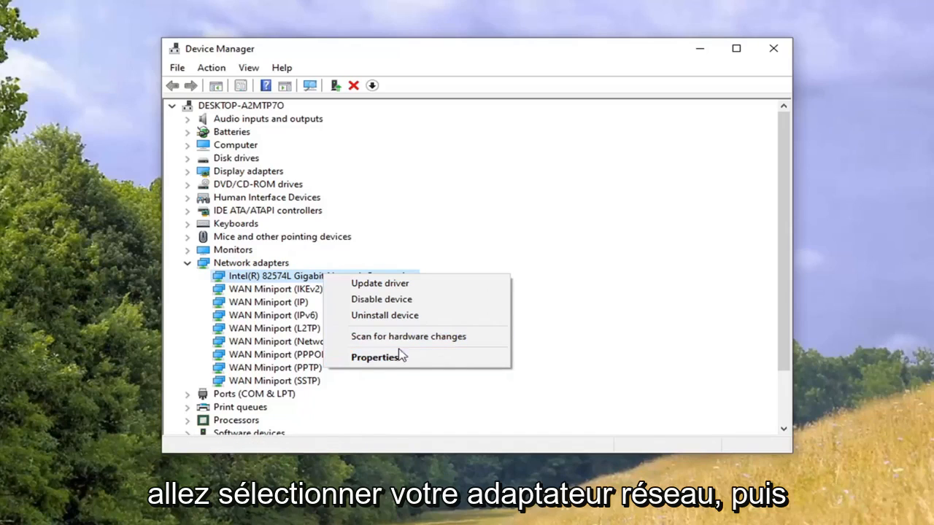
# Open the Intel adapter's Properties on the Advanced tab and browse its property list
pyautogui.click(376, 357)
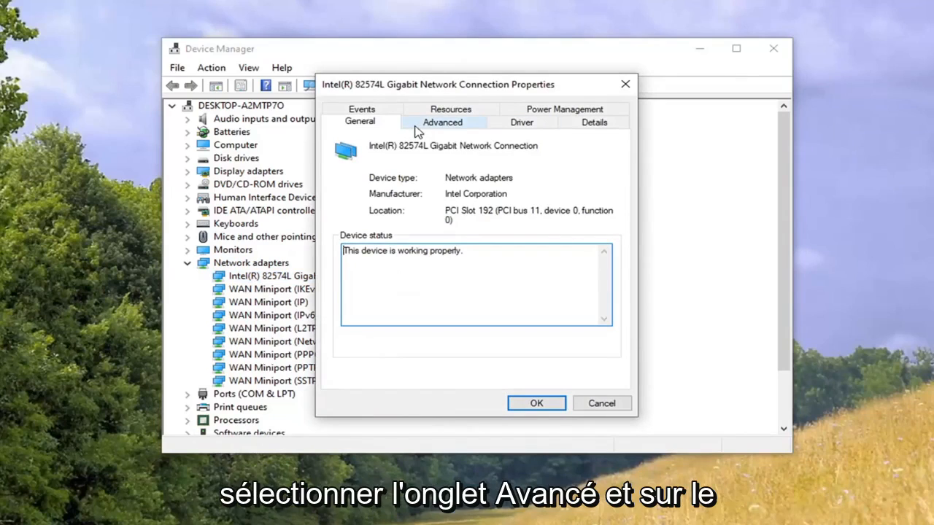
pyautogui.click(442, 122)
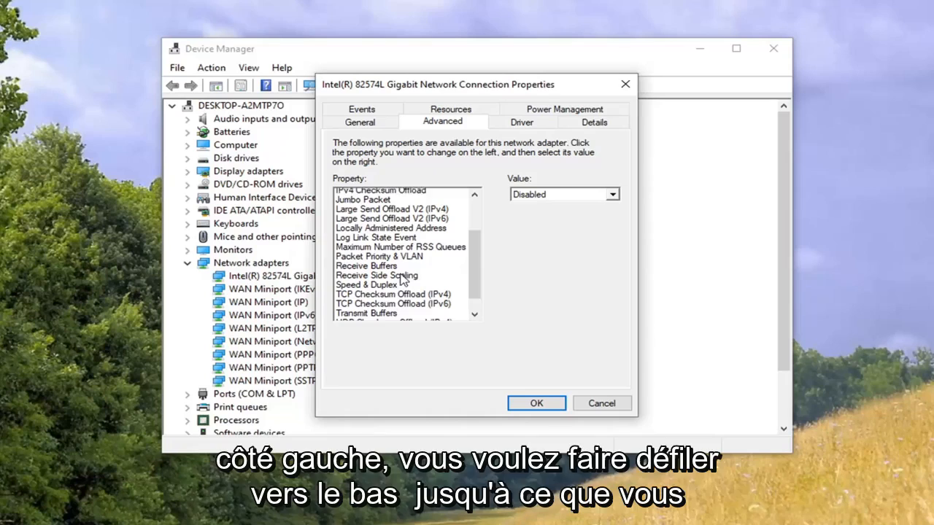
pyautogui.scroll(-3)
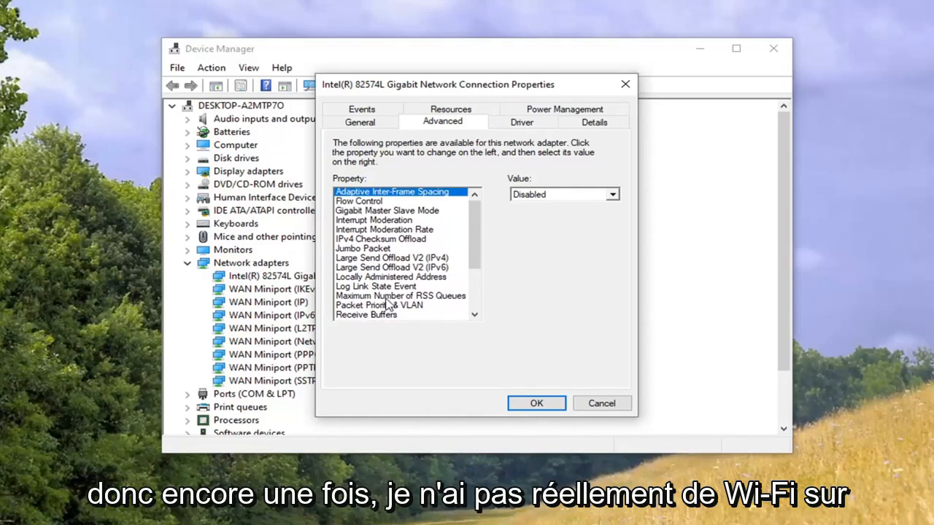
pyautogui.scroll(-3)
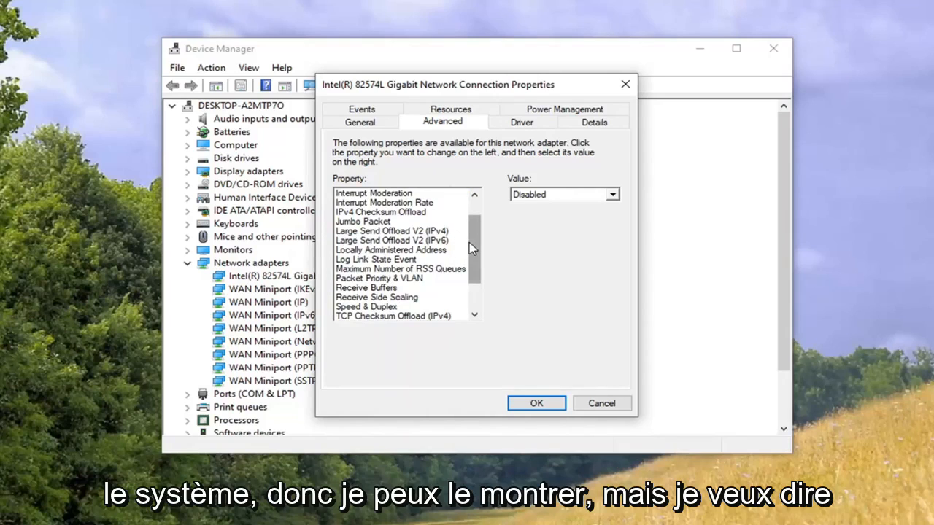
pyautogui.moveTo(478, 254)
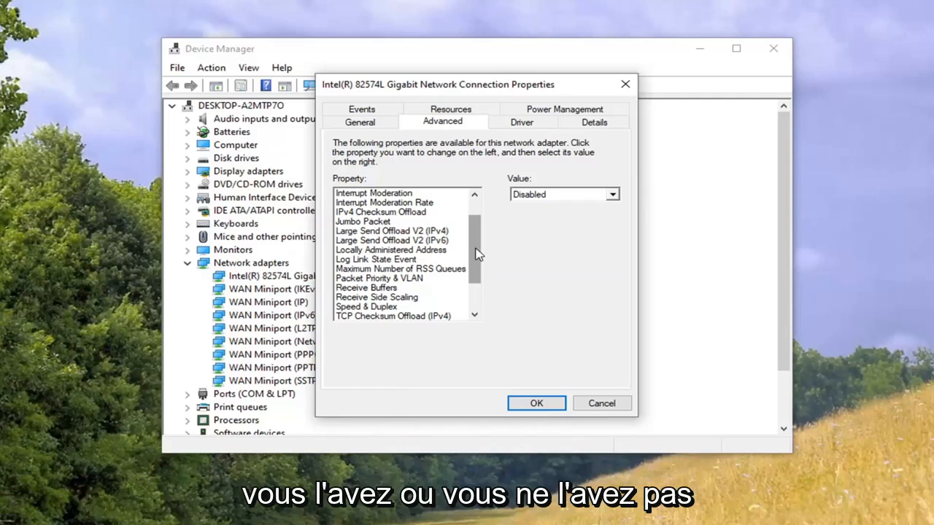
pyautogui.scroll(-3)
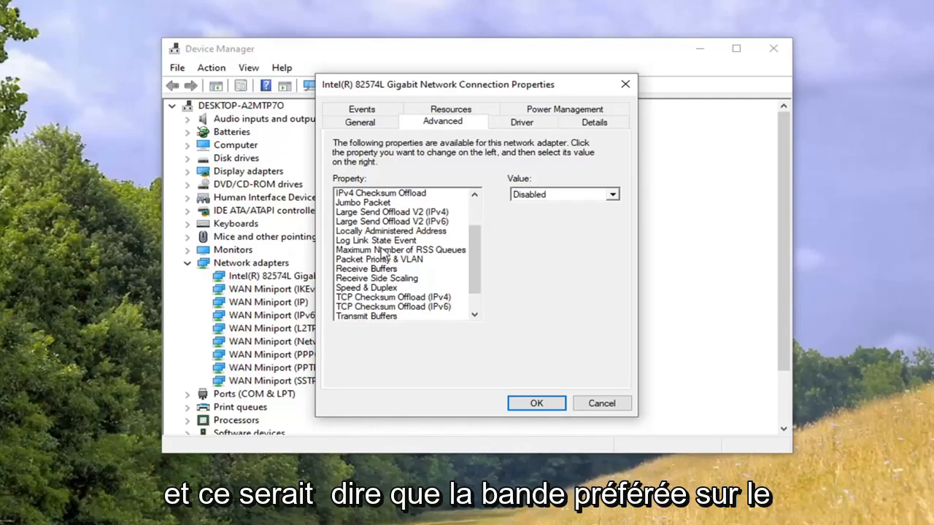
pyautogui.moveTo(372, 301)
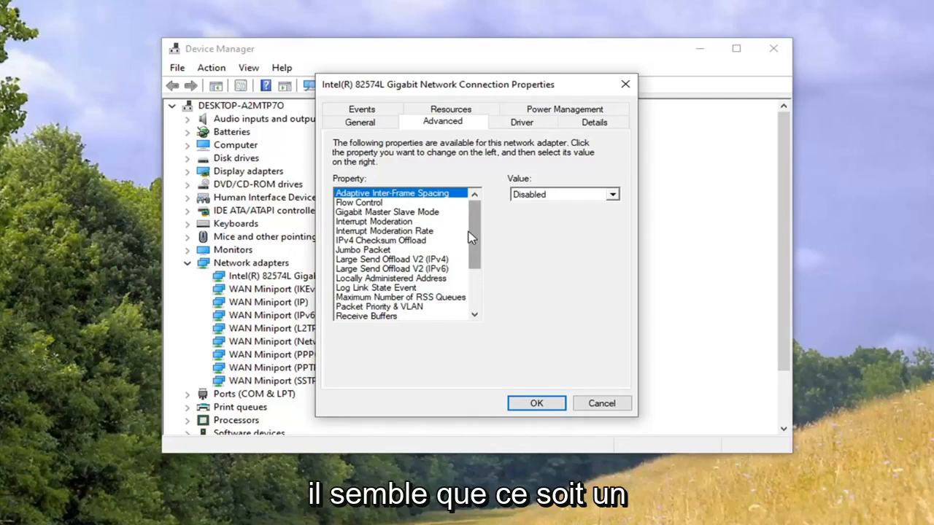
pyautogui.scroll(-3)
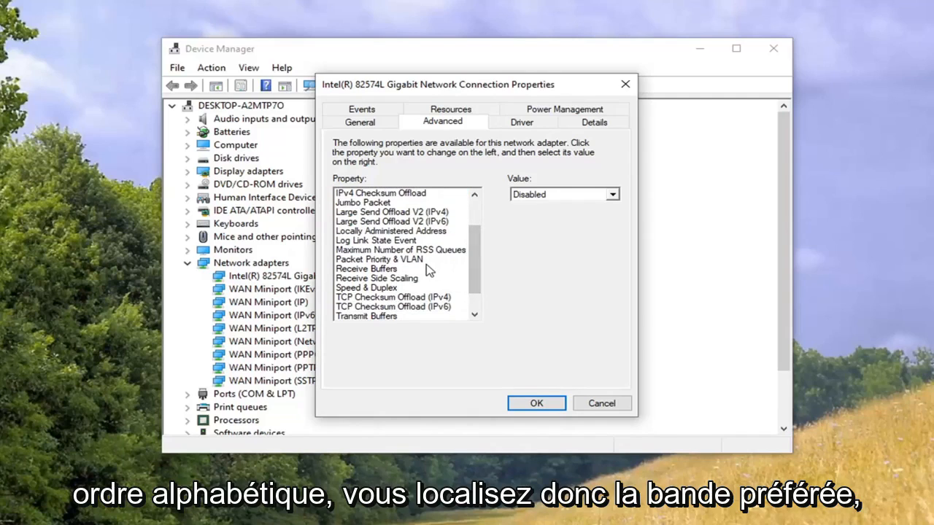
pyautogui.moveTo(392, 242)
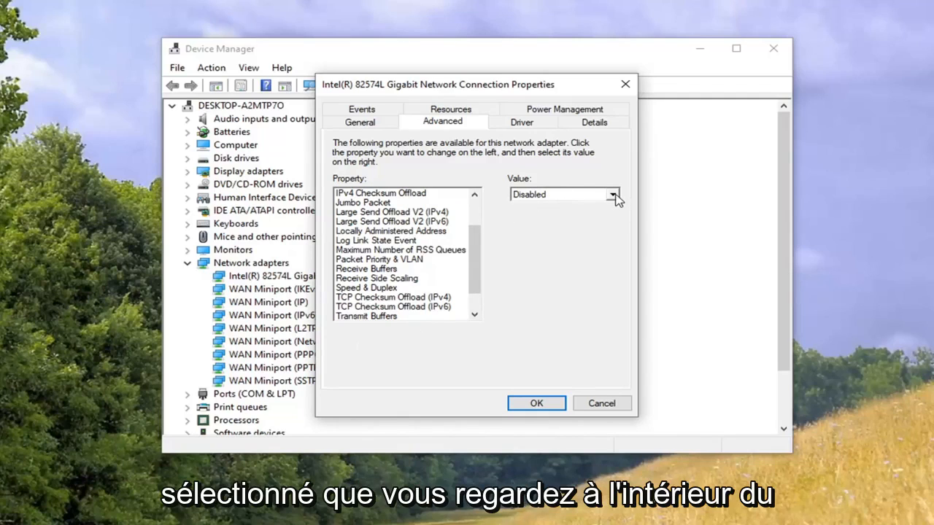
# Set the selected advanced property's value to Disabled and confirm with OK
pyautogui.click(613, 194)
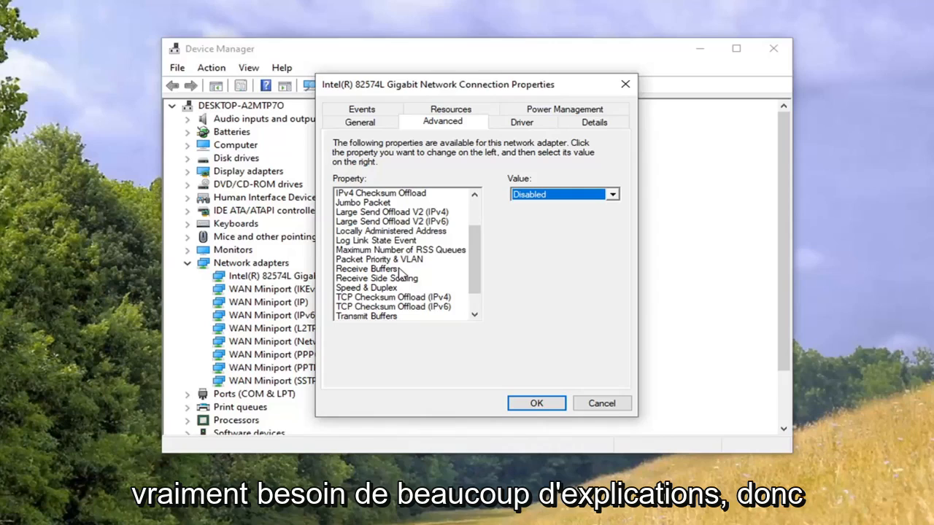
pyautogui.moveTo(402, 283)
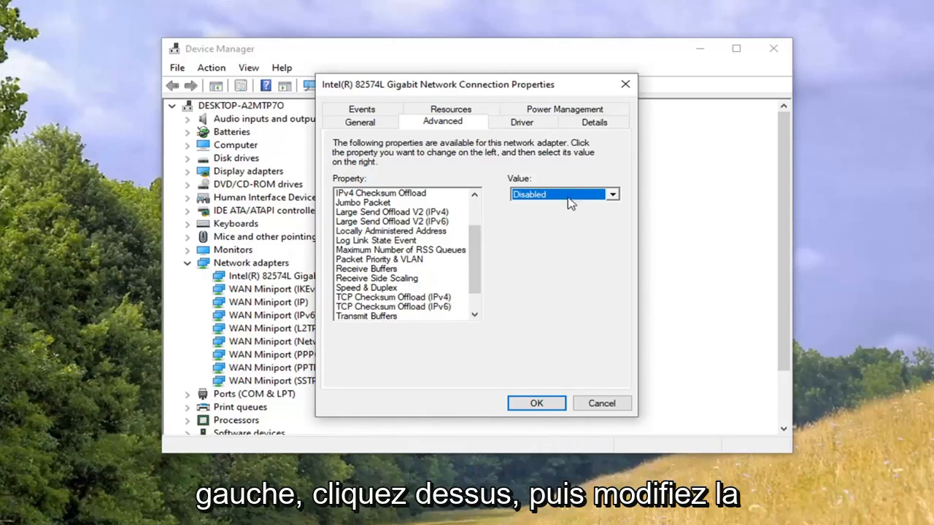
pyautogui.moveTo(611, 195)
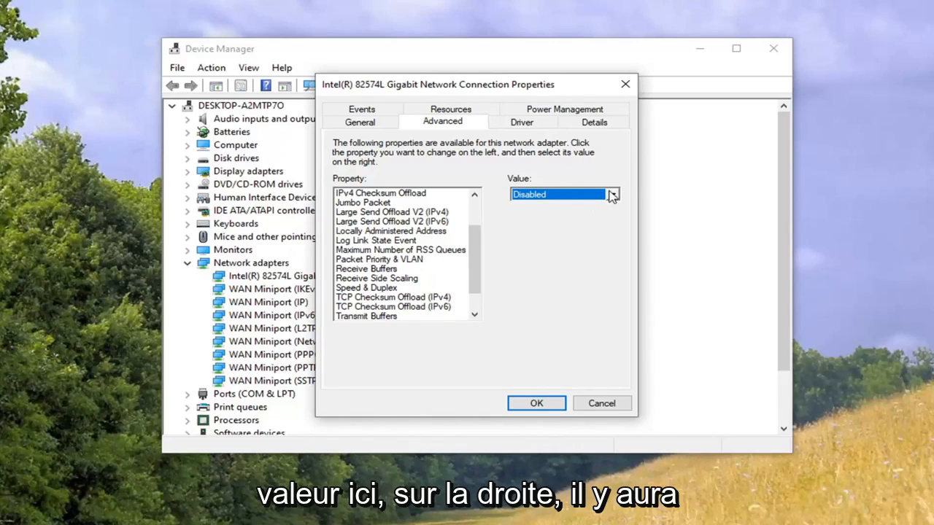
pyautogui.click(611, 194)
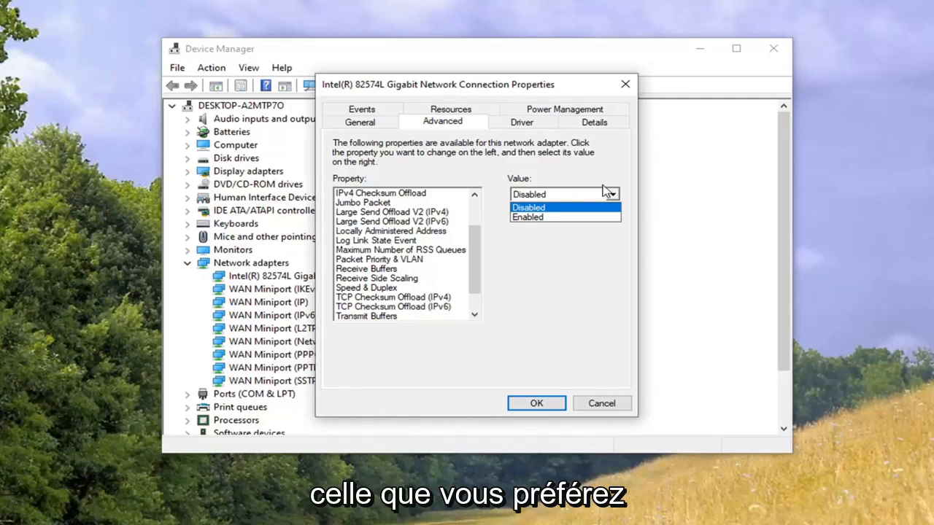
pyautogui.click(529, 208)
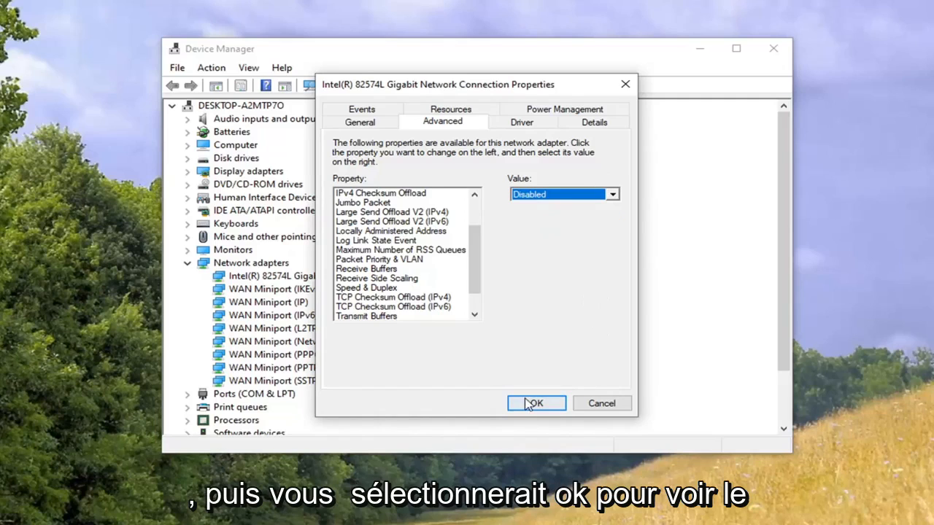
pyautogui.click(535, 403)
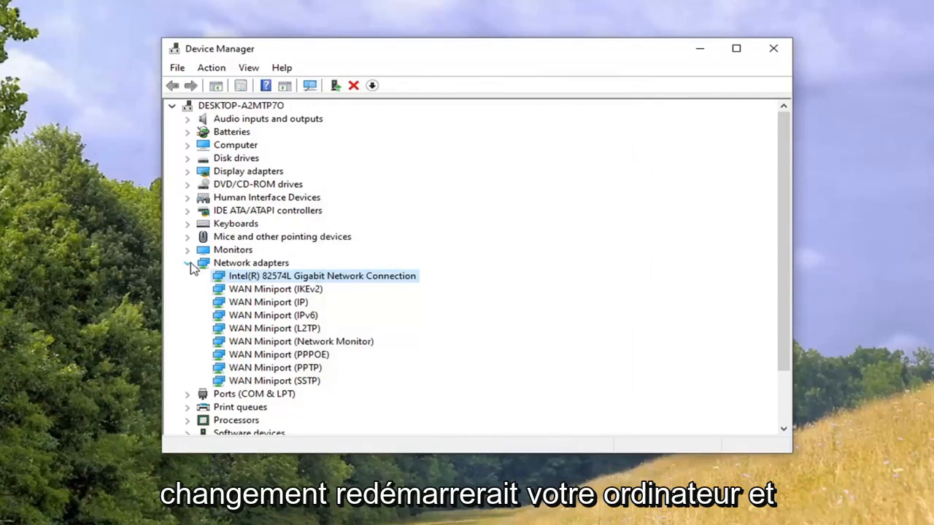
# Collapse Network adapters and close the Device Manager window
pyautogui.click(188, 262)
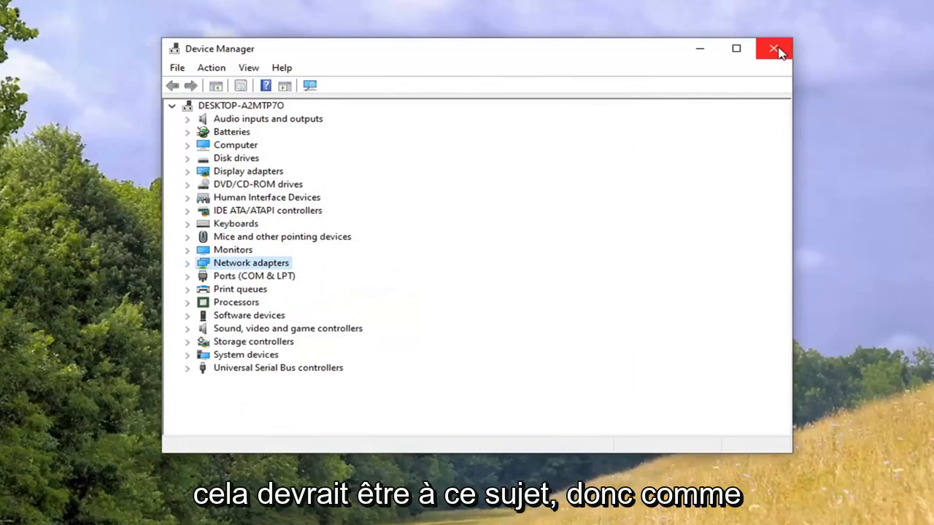
pyautogui.click(774, 48)
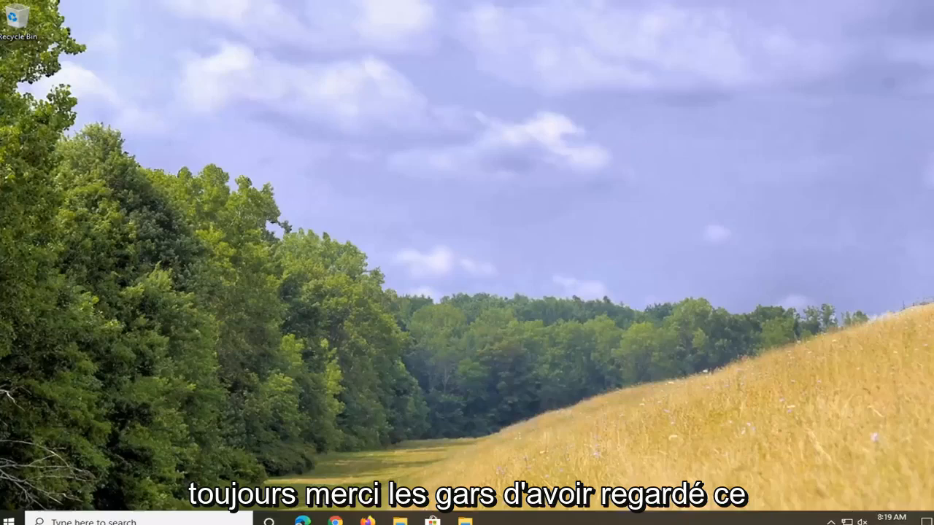